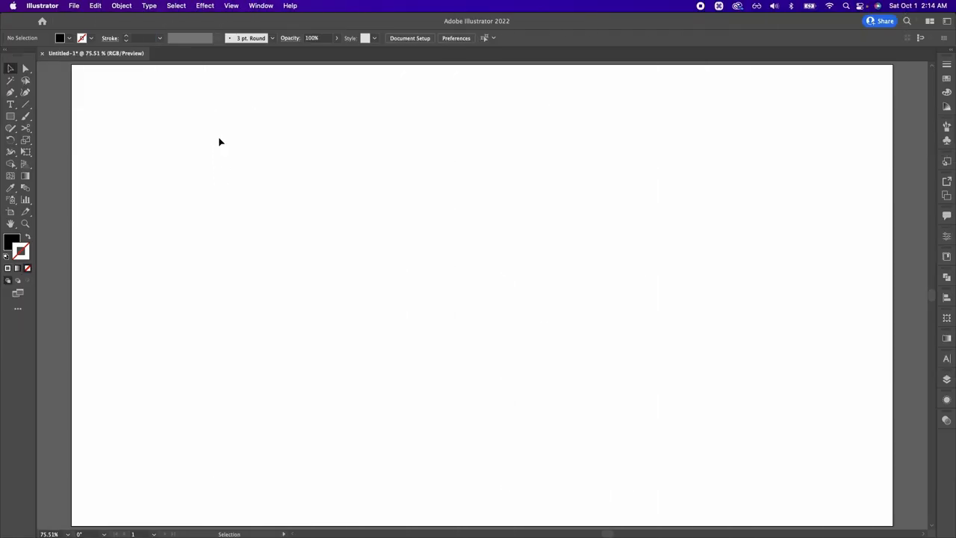
# Turn off Smart Guides from the View menu.
pyautogui.click(230, 6)
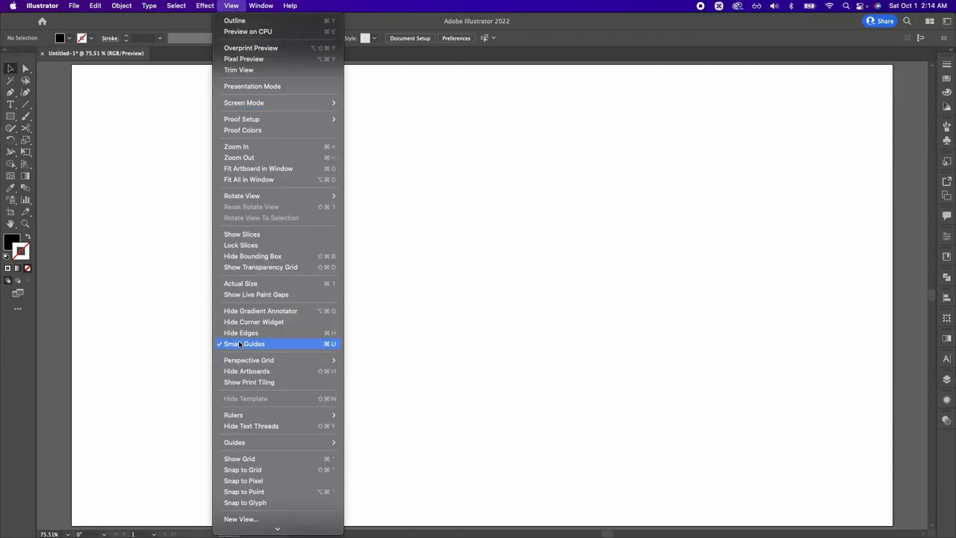
pyautogui.click(245, 343)
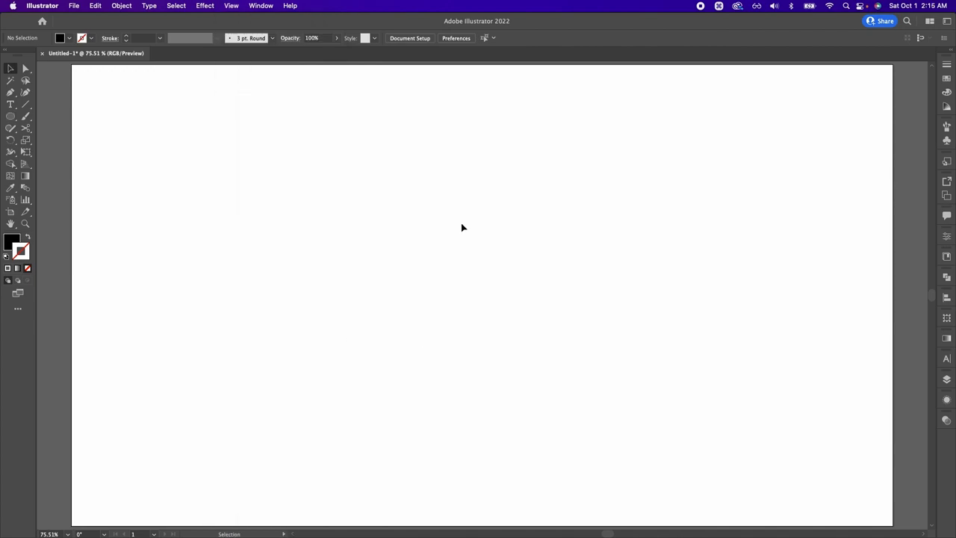
# Draw a circle near the top of the artboard as a thin black outline with no fill.
pyautogui.press('l')
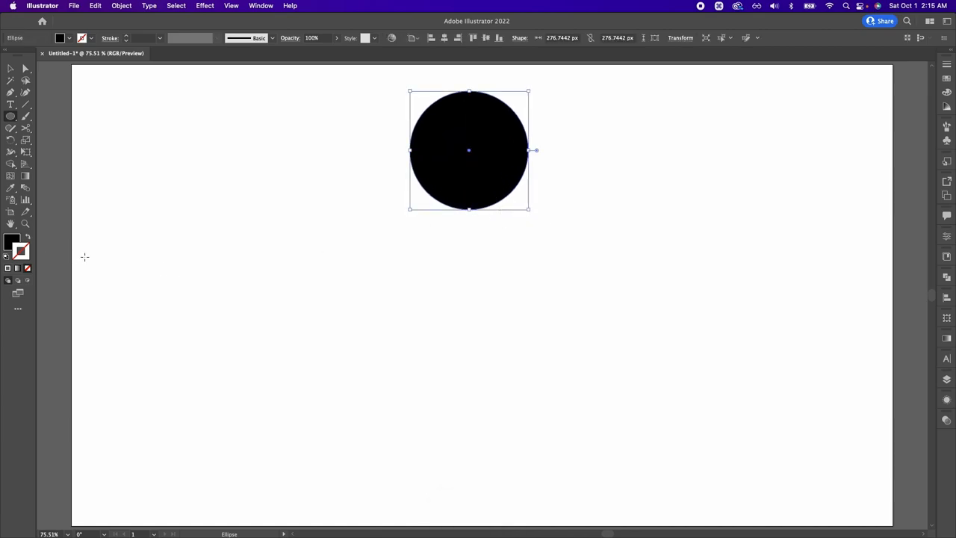
pyautogui.press('v')
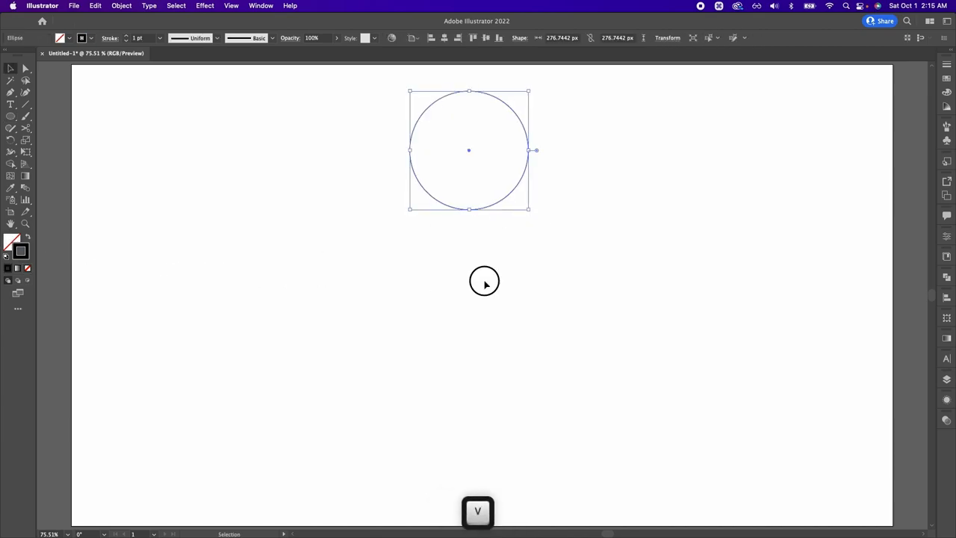
pyautogui.click(438, 294)
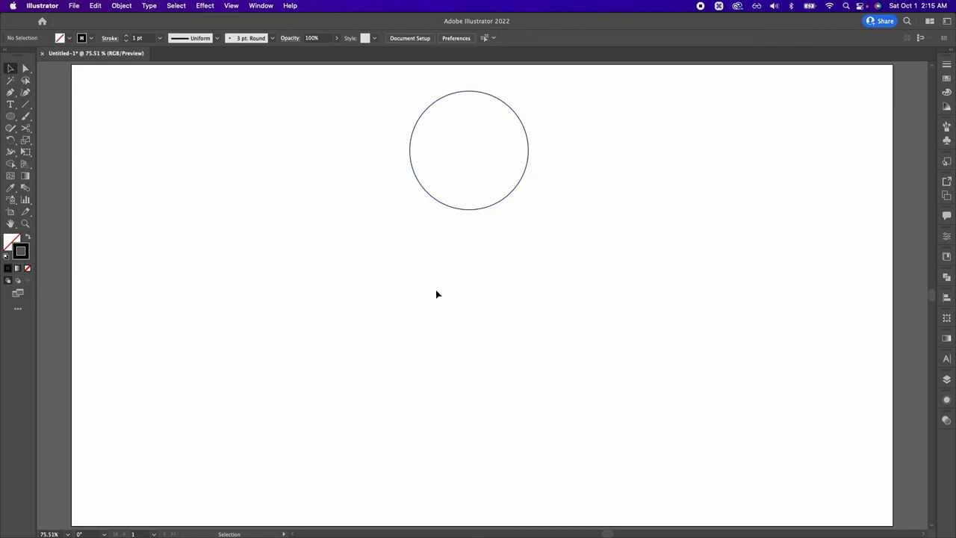
pyautogui.click(469, 149)
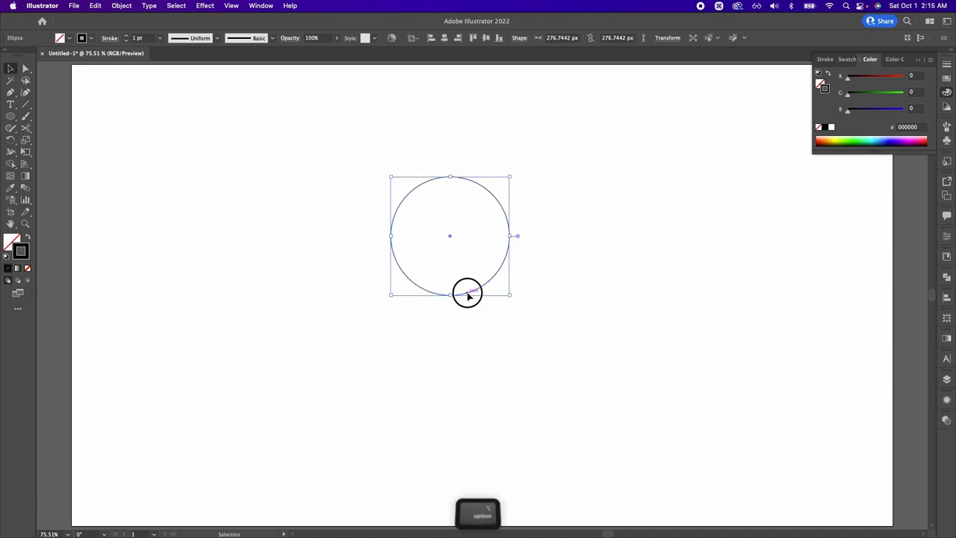
# Subtract an offset copy of the circle to leave a crescent outline, then select it.
pyautogui.moveTo(450, 291); pyautogui.dragTo(526, 291)
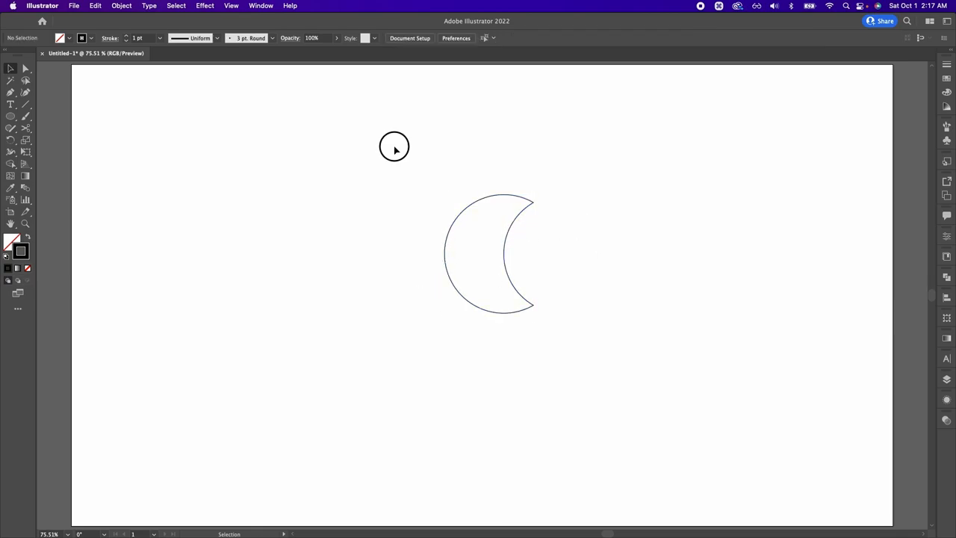
pyautogui.moveTo(394, 146); pyautogui.dragTo(628, 350)
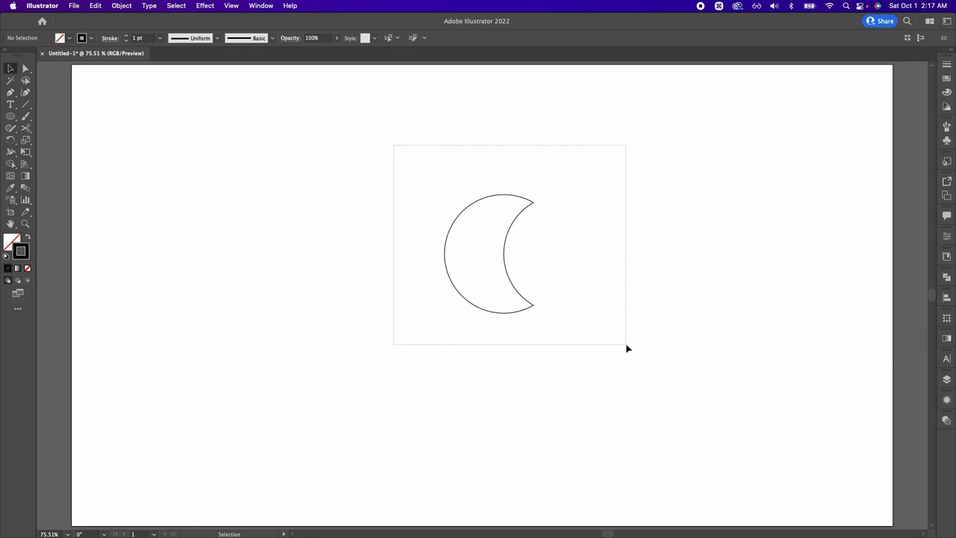
# Cut the crescent at its tips into outer and inner arcs, undoing the test move apart.
pyautogui.click(490, 254)
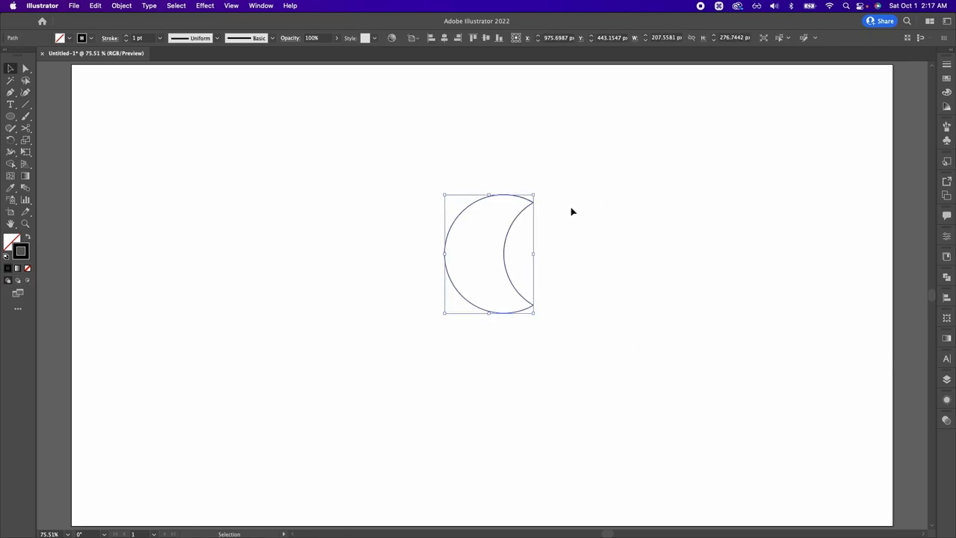
pyautogui.click(531, 200)
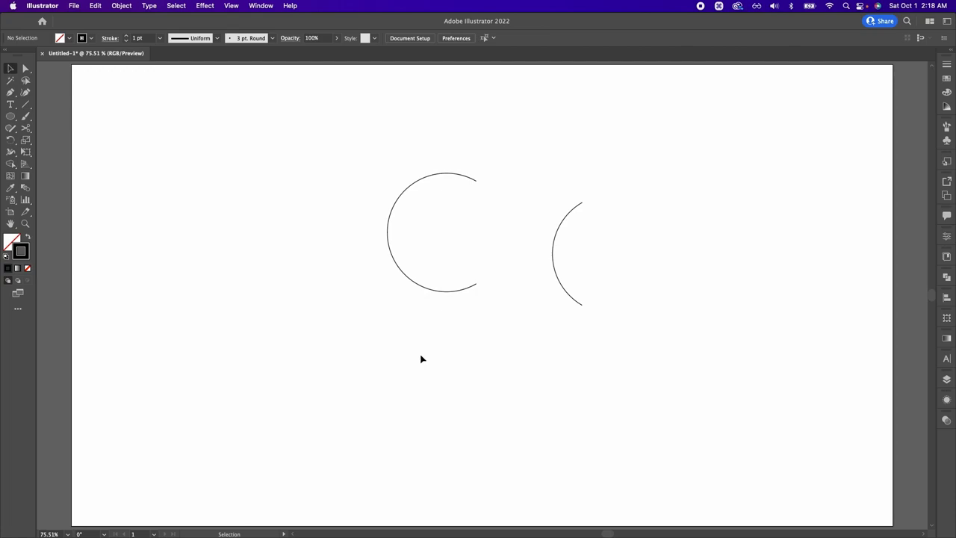
pyautogui.press('cmd+z')
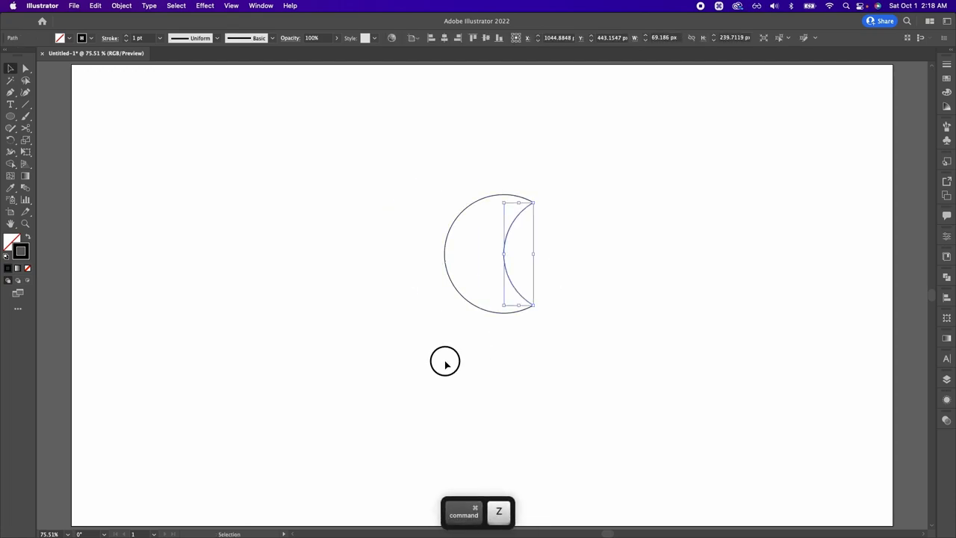
pyautogui.press('cmd+z')
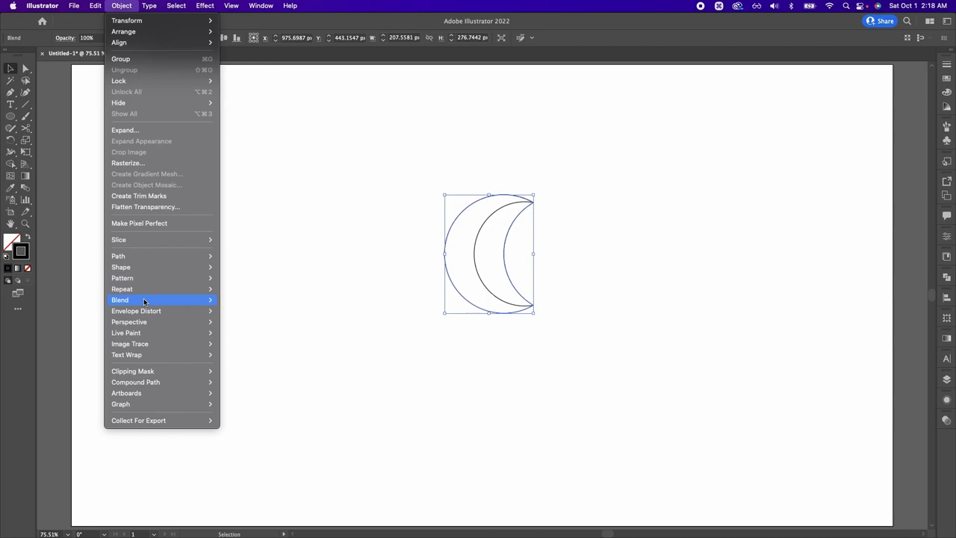
# Blend the two arcs with Specified Steps to fill the crescent with evenly spaced curves.
pyautogui.click(119, 299)
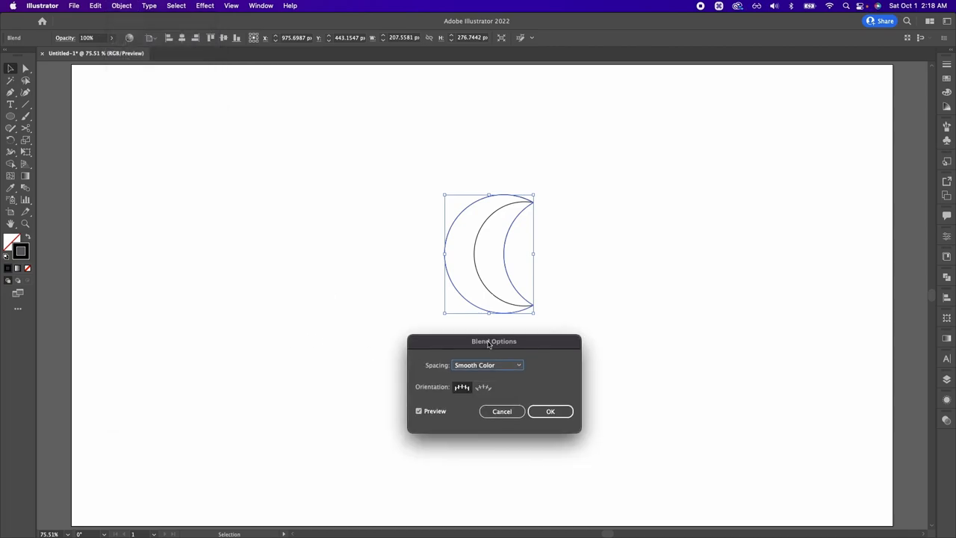
pyautogui.click(487, 364)
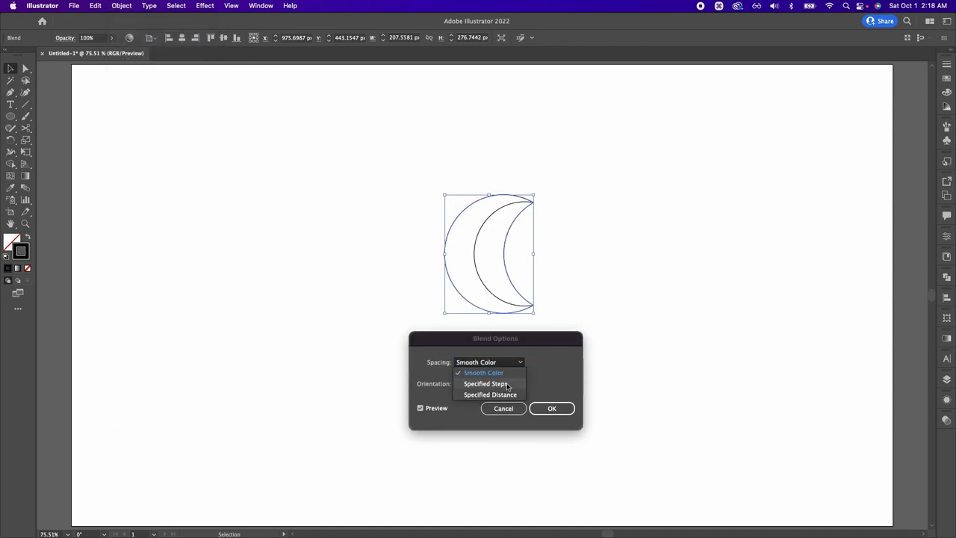
pyautogui.click(487, 383)
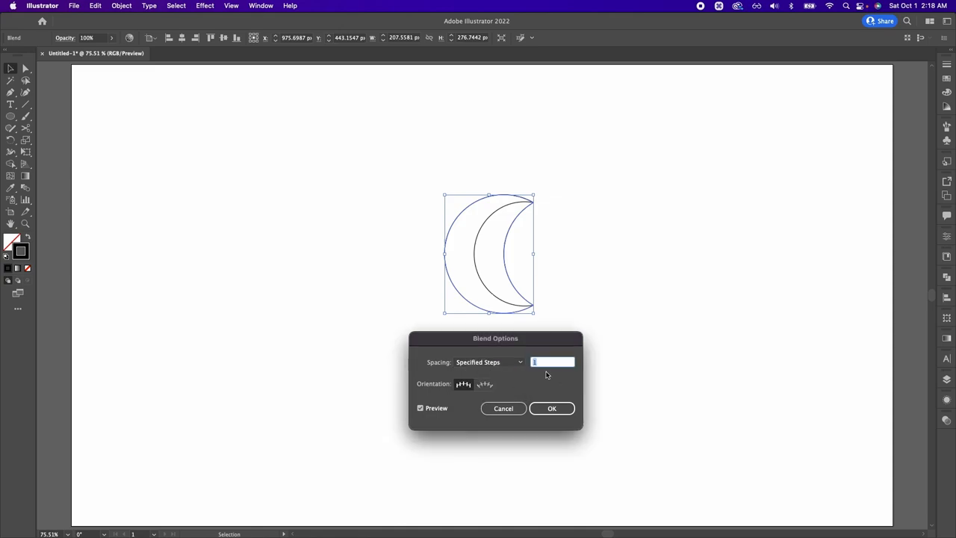
pyautogui.write('1')
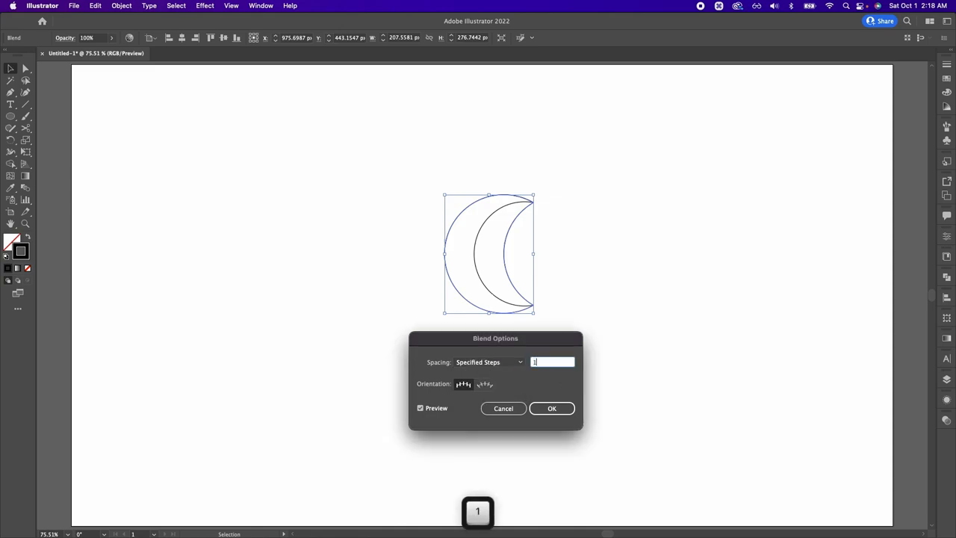
pyautogui.click(553, 408)
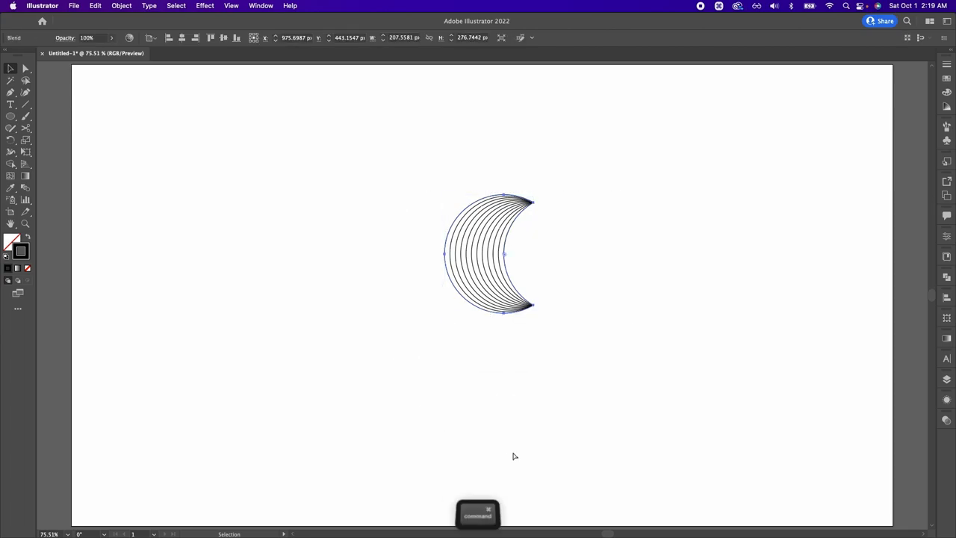
# Paste a copy of the blended crescent, rotate it 90° and interlock it with the first.
pyautogui.press('cmd+v')
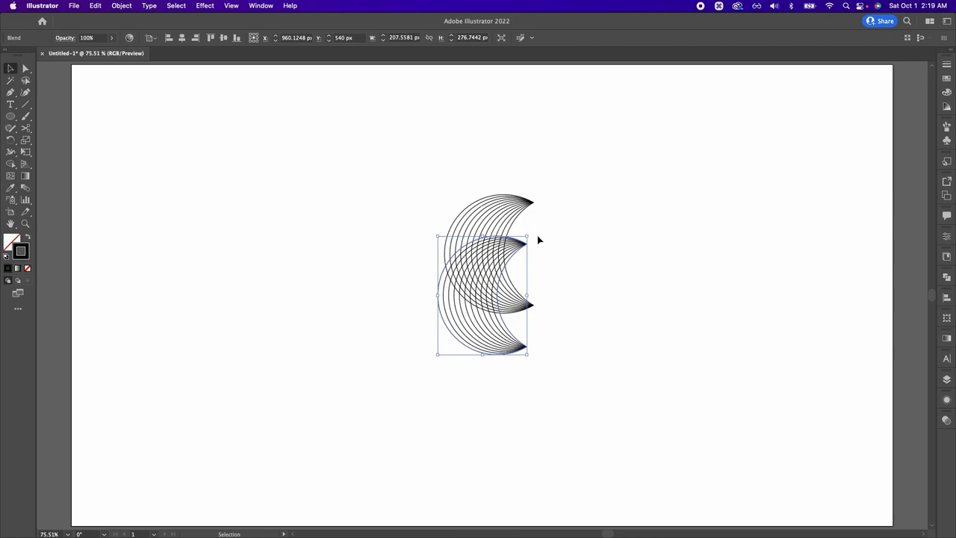
pyautogui.press('shift')
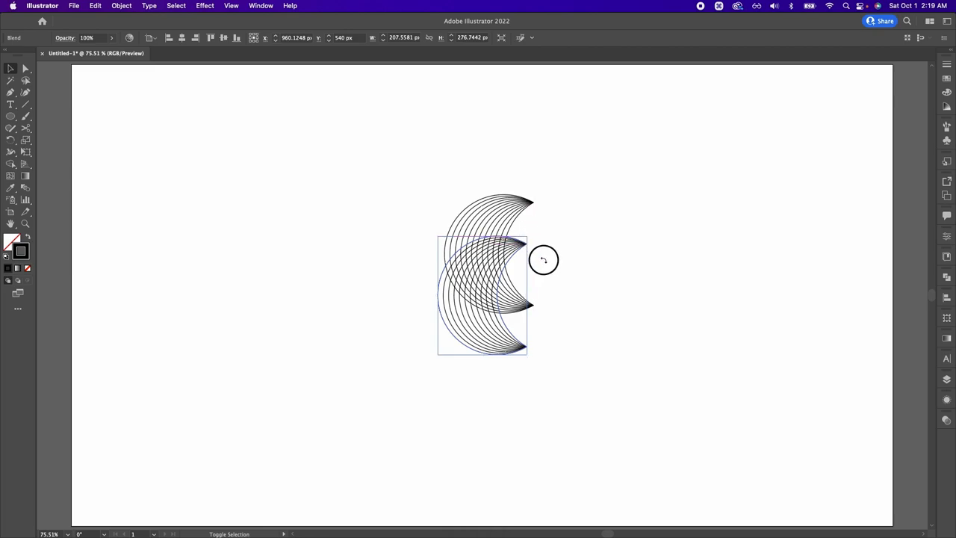
pyautogui.moveTo(544, 260); pyautogui.dragTo(549, 309)
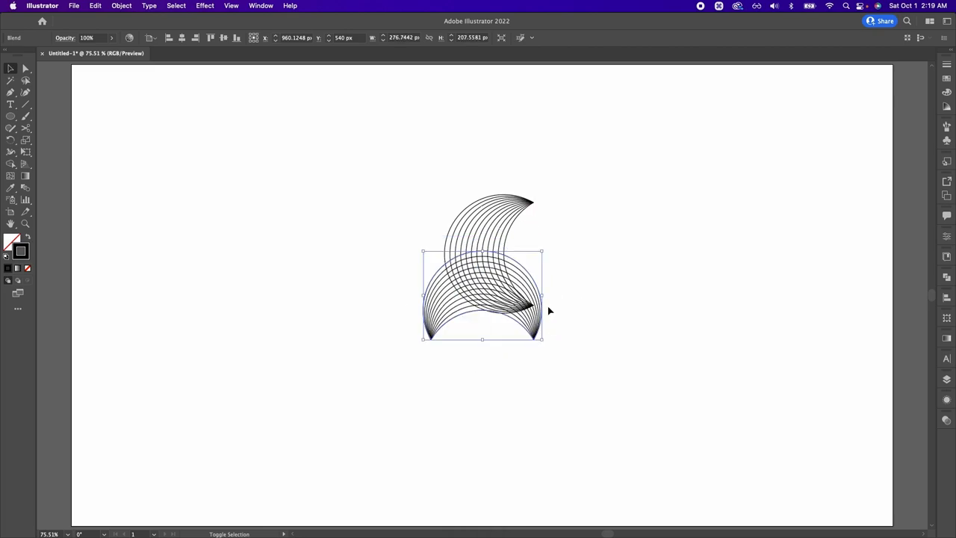
pyautogui.moveTo(481, 296); pyautogui.dragTo(538, 269)
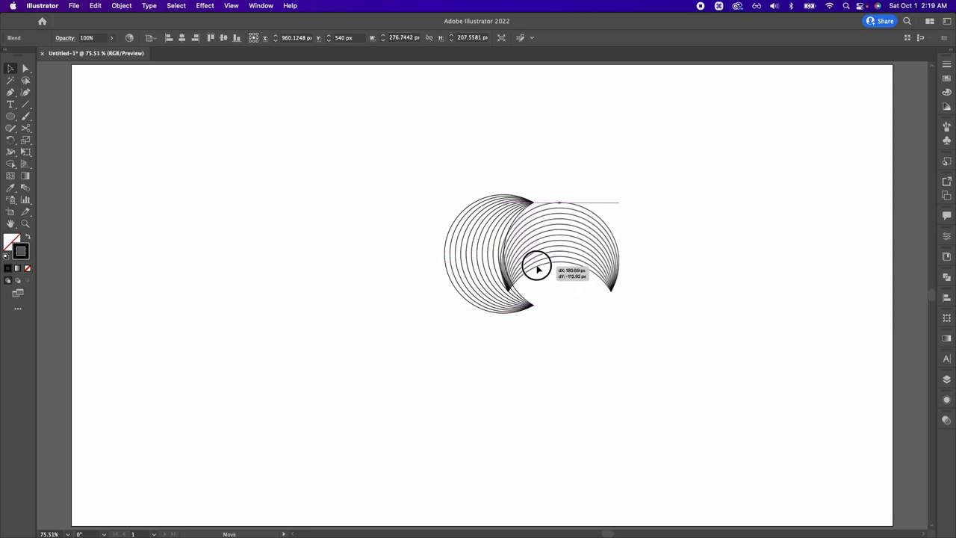
pyautogui.moveTo(538, 269); pyautogui.dragTo(544, 263)
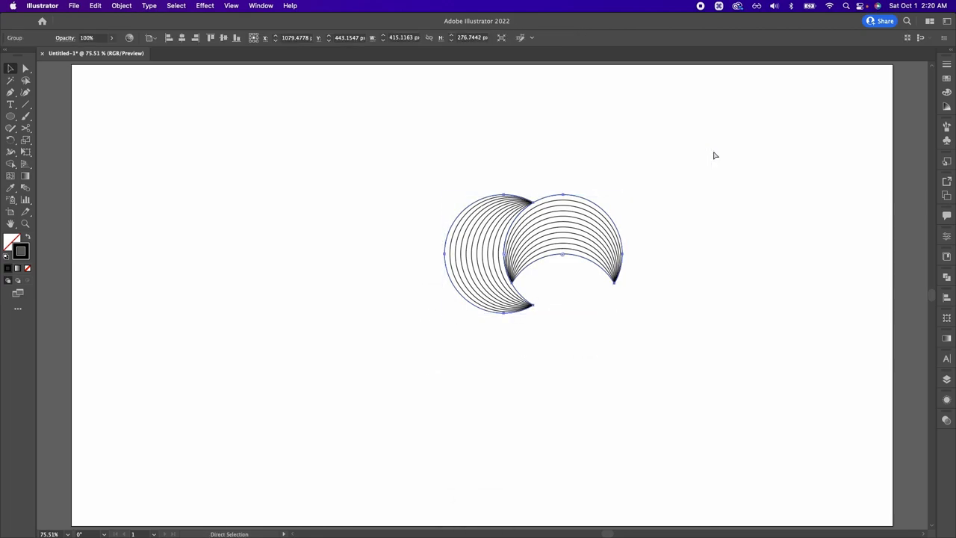
# Paste two more crescent copies below to close the four-crescent knot, then select them all.
pyautogui.press('cmd+v')
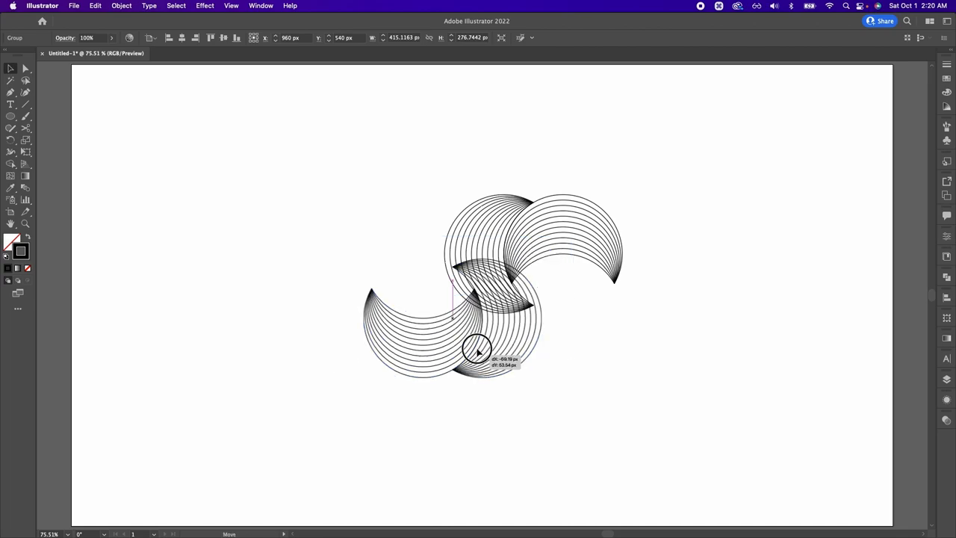
pyautogui.moveTo(478, 351); pyautogui.dragTo(553, 355)
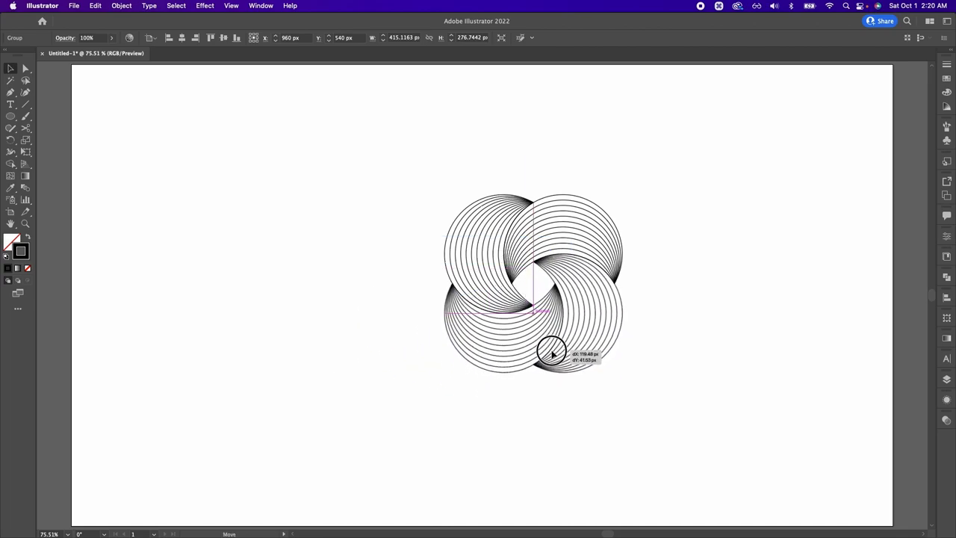
pyautogui.click(435, 254)
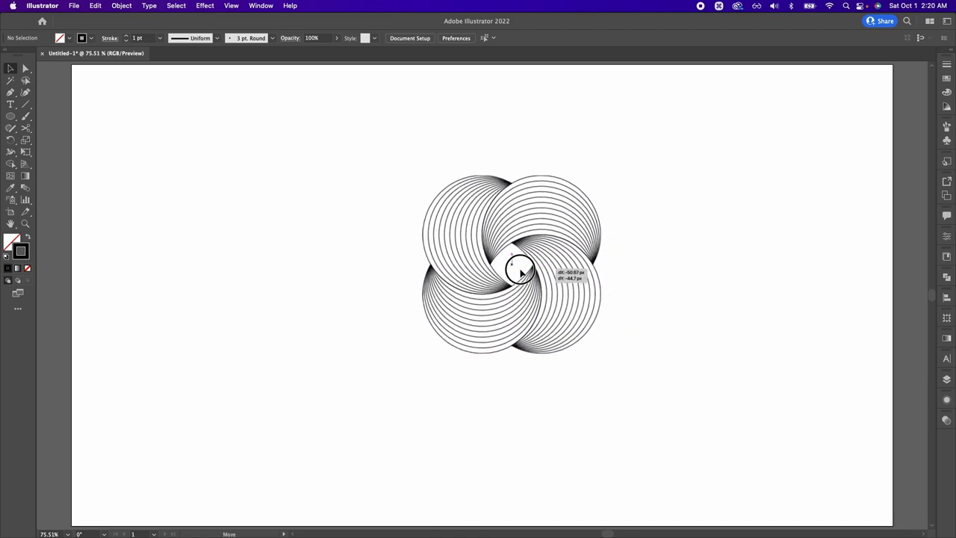
pyautogui.moveTo(517, 271); pyautogui.dragTo(552, 392)
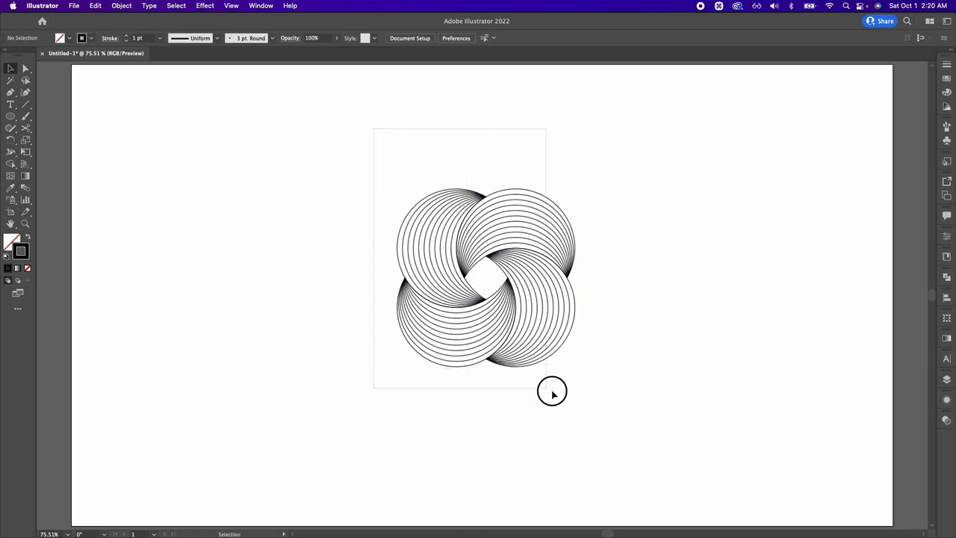
# Group the four crescents and set the knot's stroke weight to 2 pt.
pyautogui.click(485, 278)
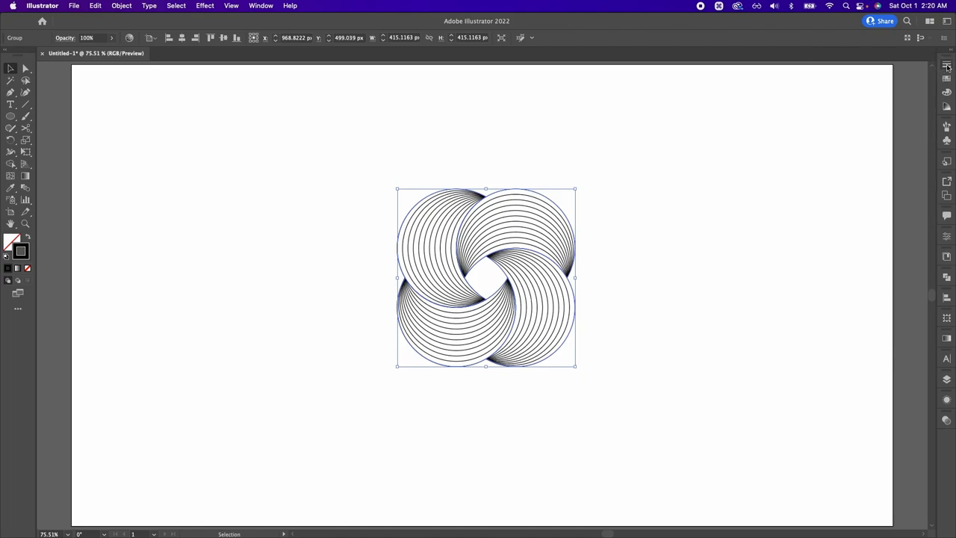
pyautogui.click(947, 63)
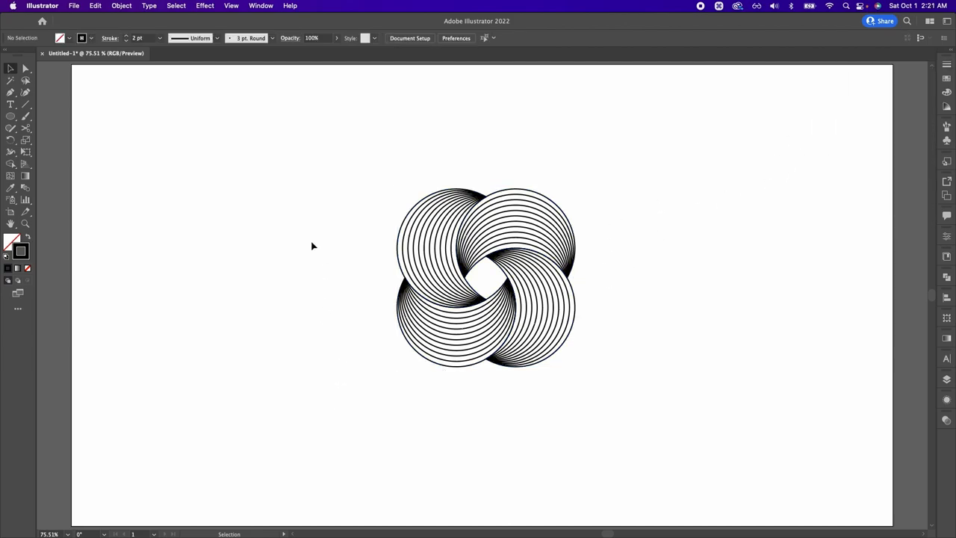
# Add a black 1920×1080 px background rectangle and make the knot's strokes white.
pyautogui.click(311, 242)
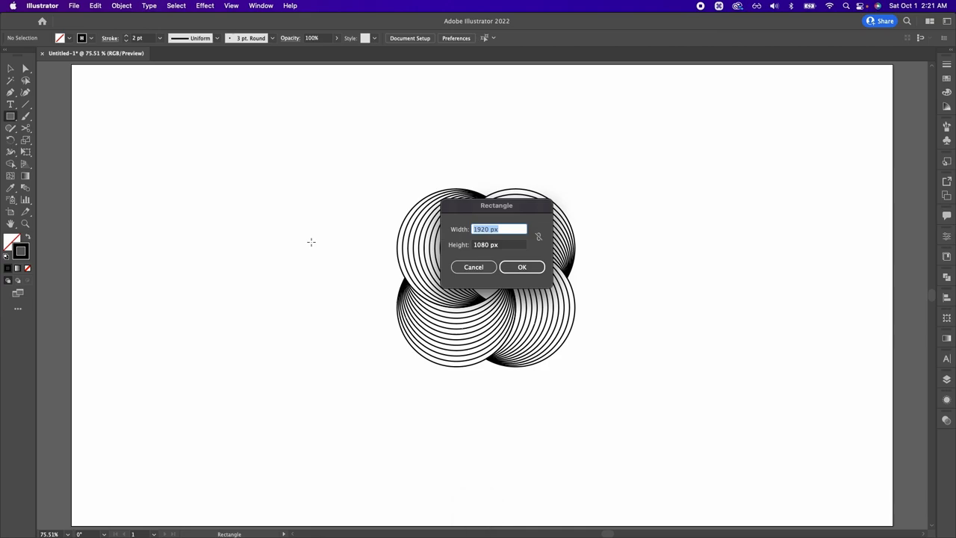
pyautogui.click(523, 266)
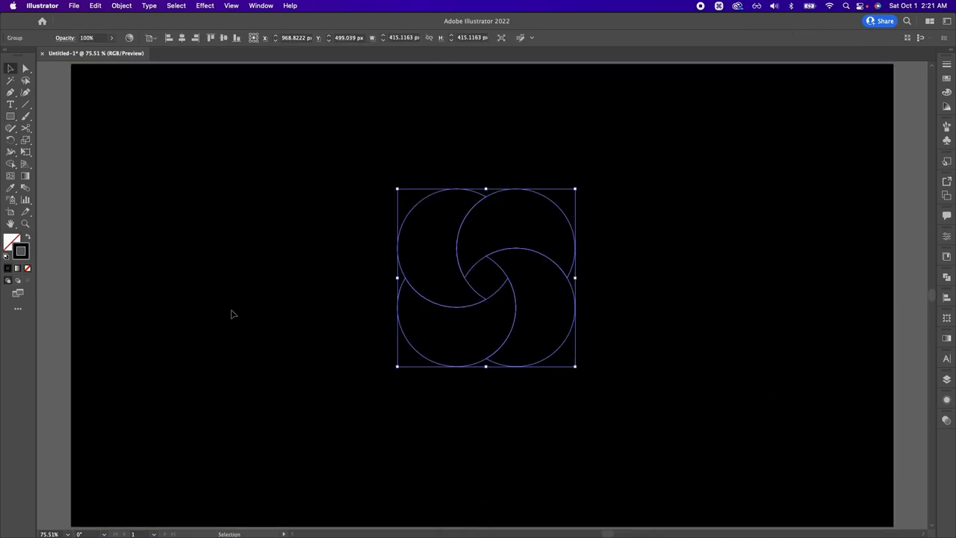
pyautogui.doubleClick(10, 240)
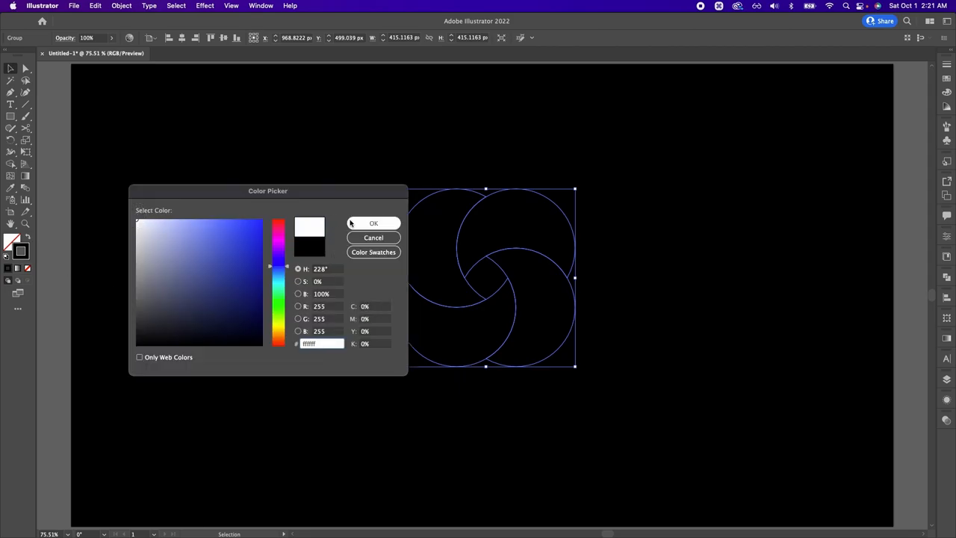
pyautogui.click(373, 223)
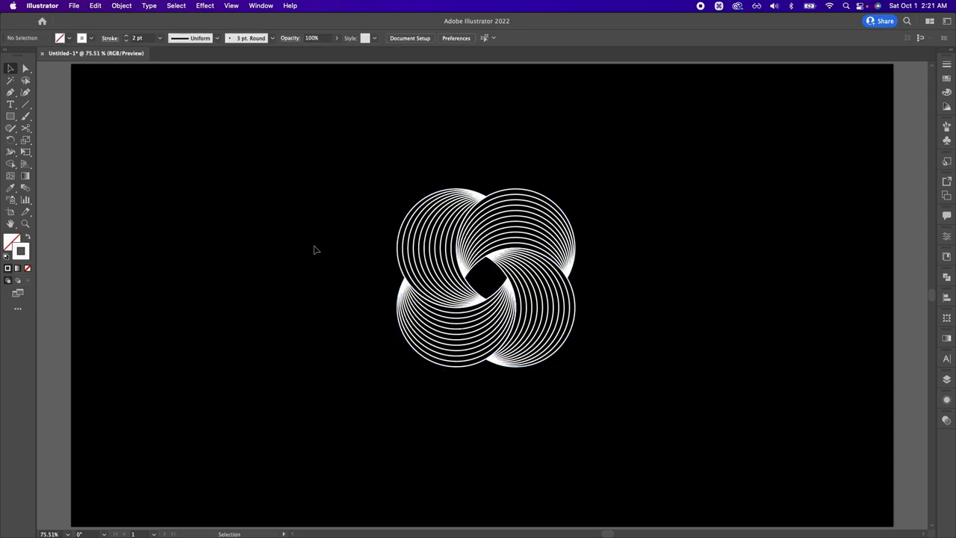